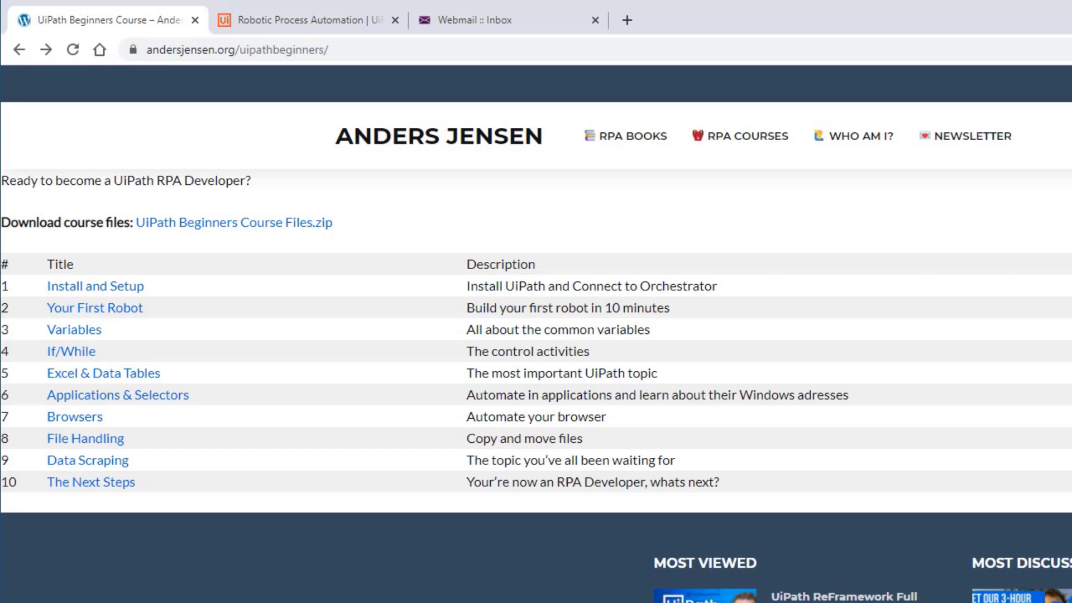
- Go to the UiPath website tab and choose 'Try UiPath Free'
click(204, 14)
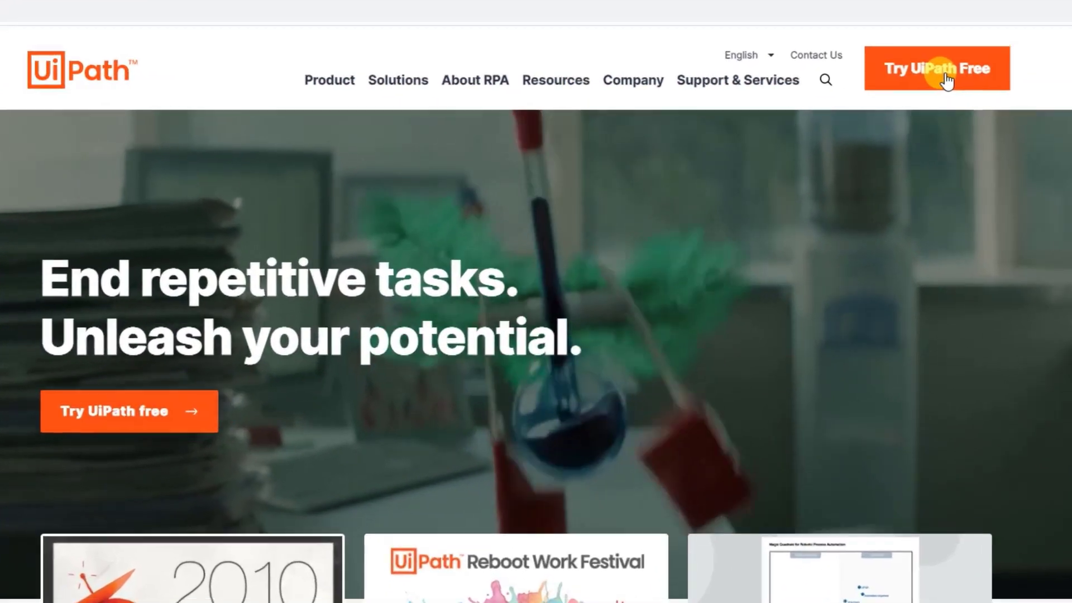
click(937, 68)
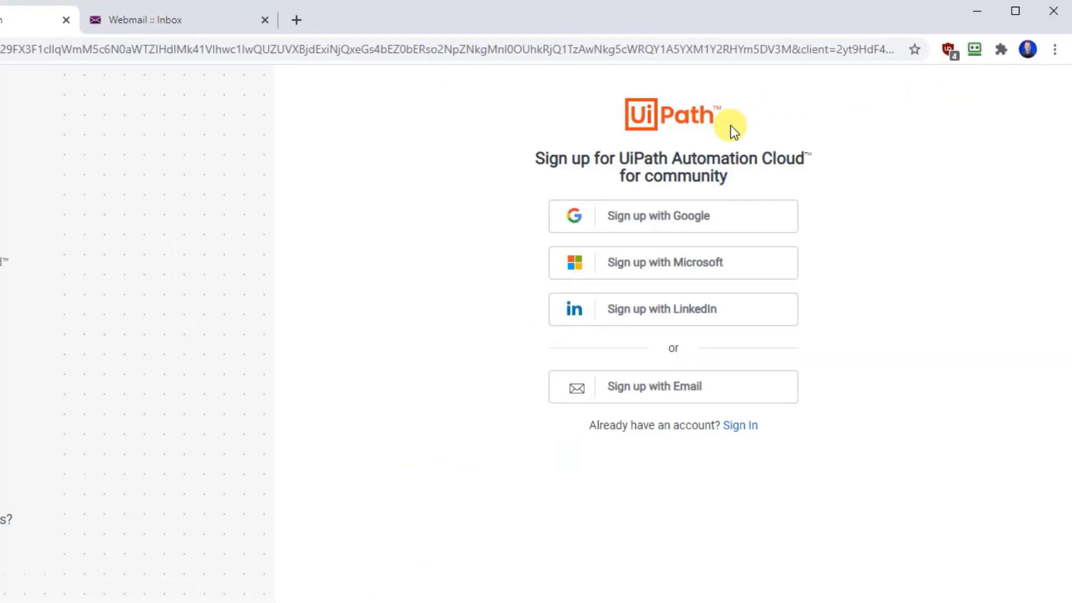
- Fill the email sign-up form with organization, name, country, email and password, accepting the license terms
click(672, 386)
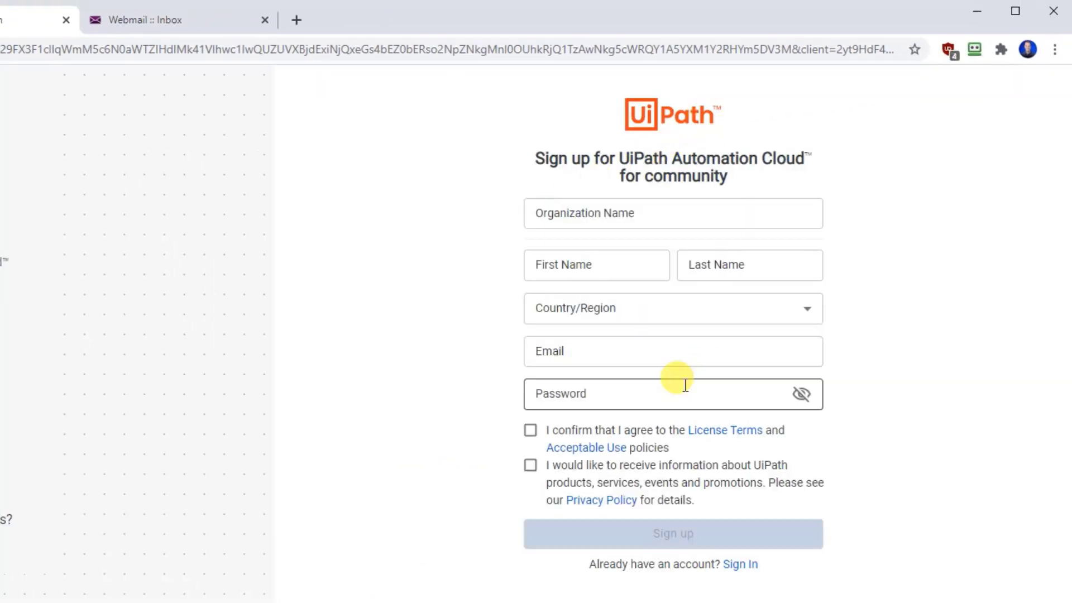
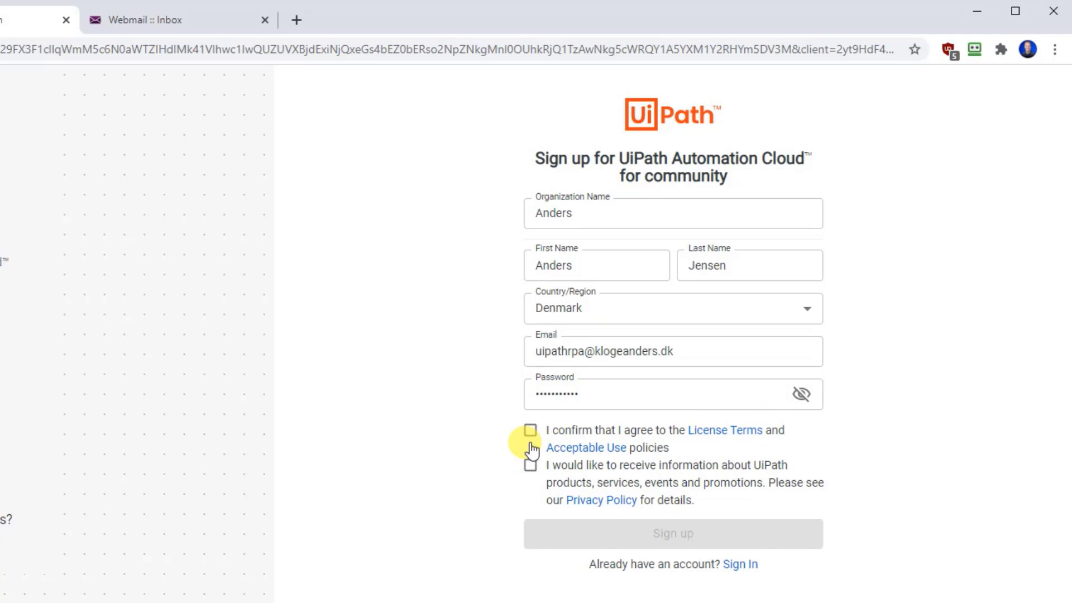
click(530, 430)
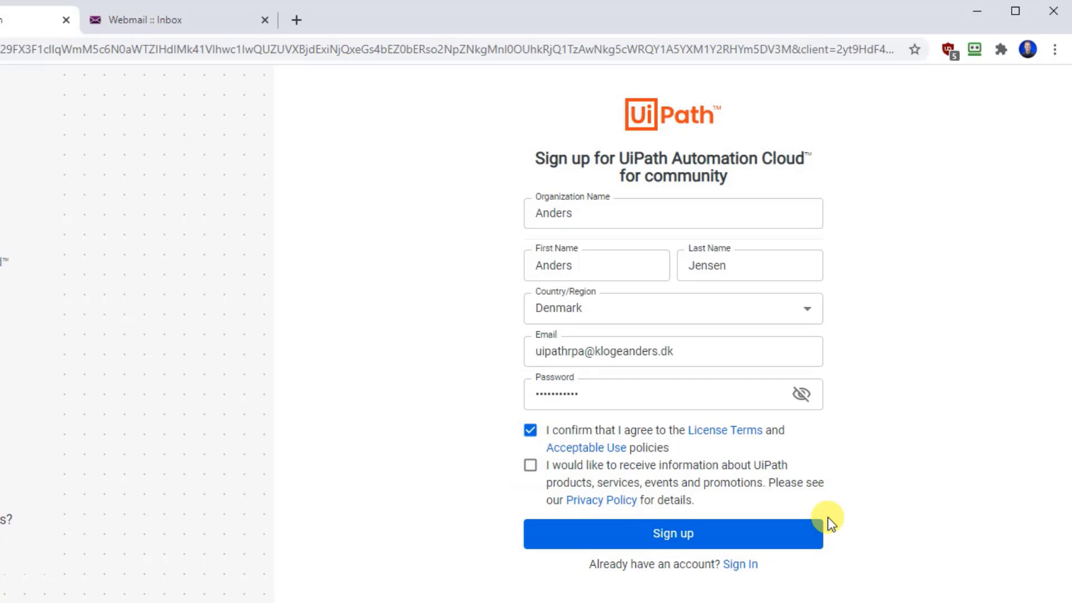
mouse_move(729, 527)
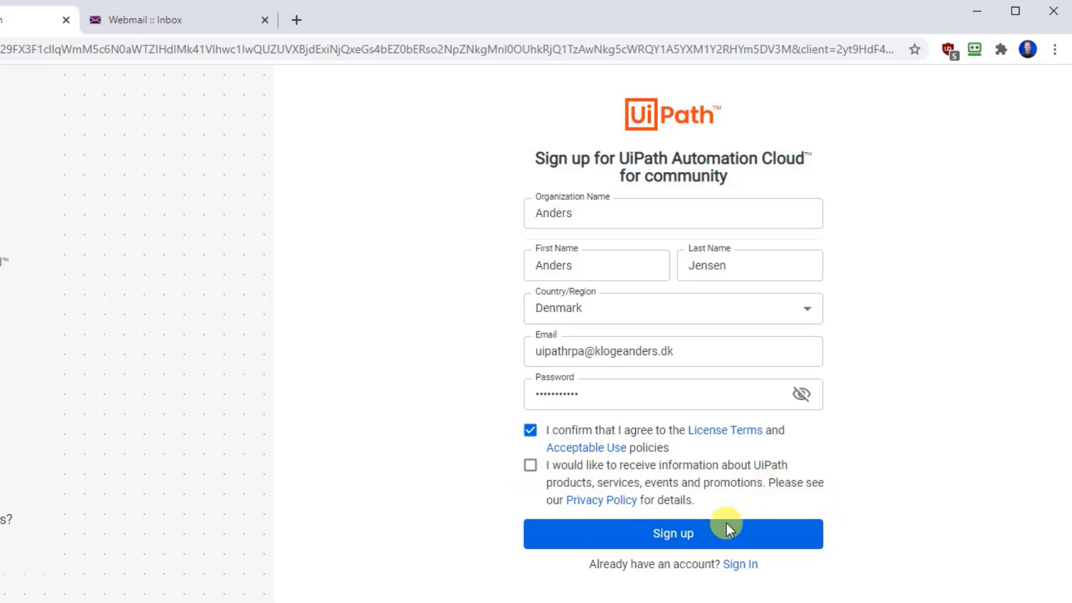
- Submit the sign-up form and dismiss the RoboForm save-password prompt
click(672, 533)
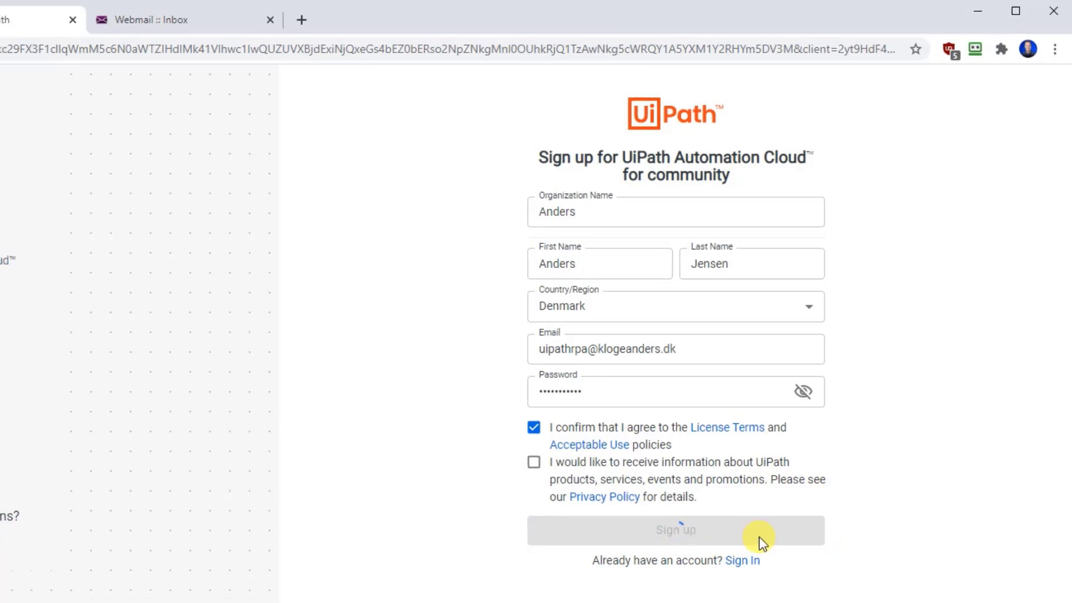
click(675, 529)
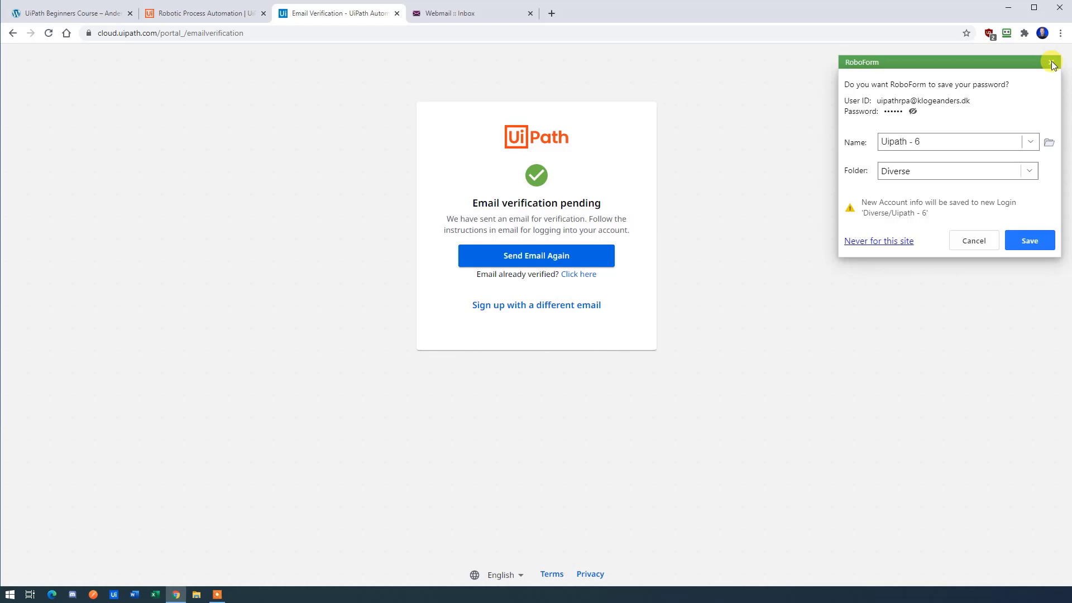
click(1050, 61)
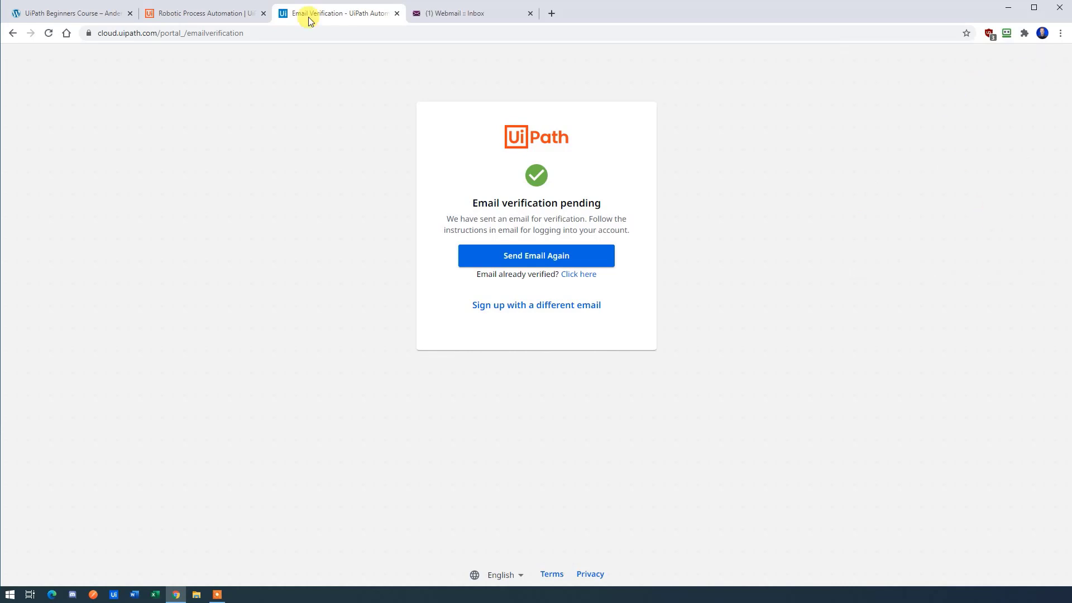
- Open the 'Verify your email' message in Webmail and confirm the email address
click(472, 13)
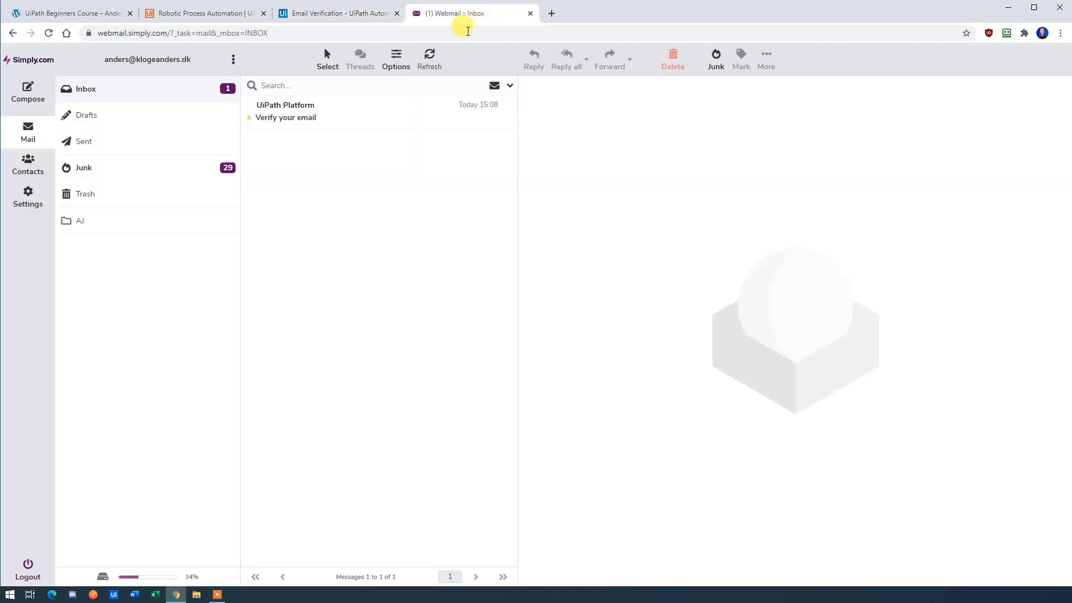
click(286, 110)
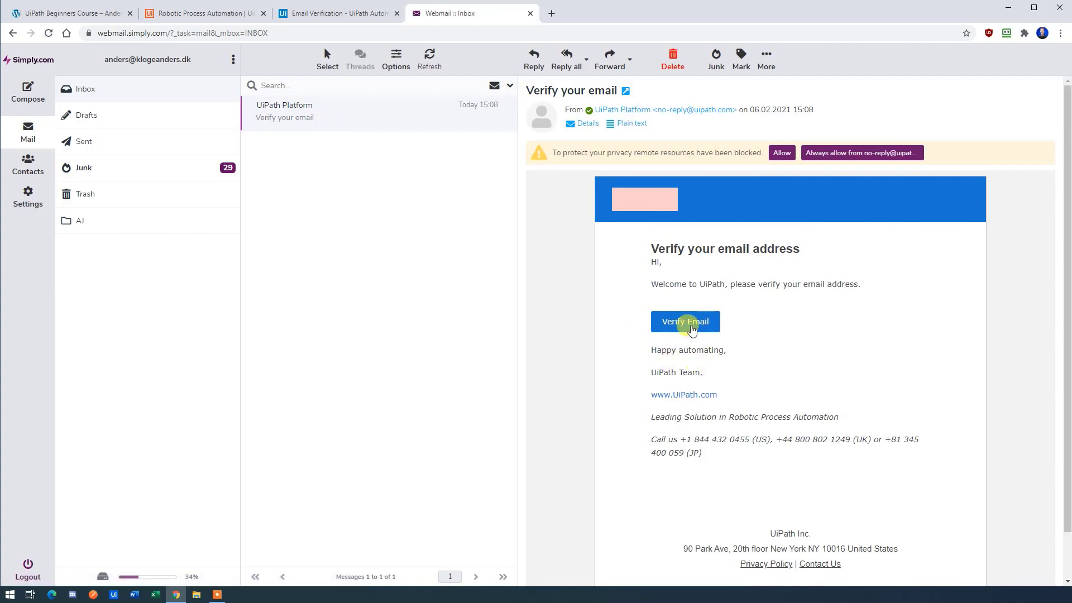
click(685, 321)
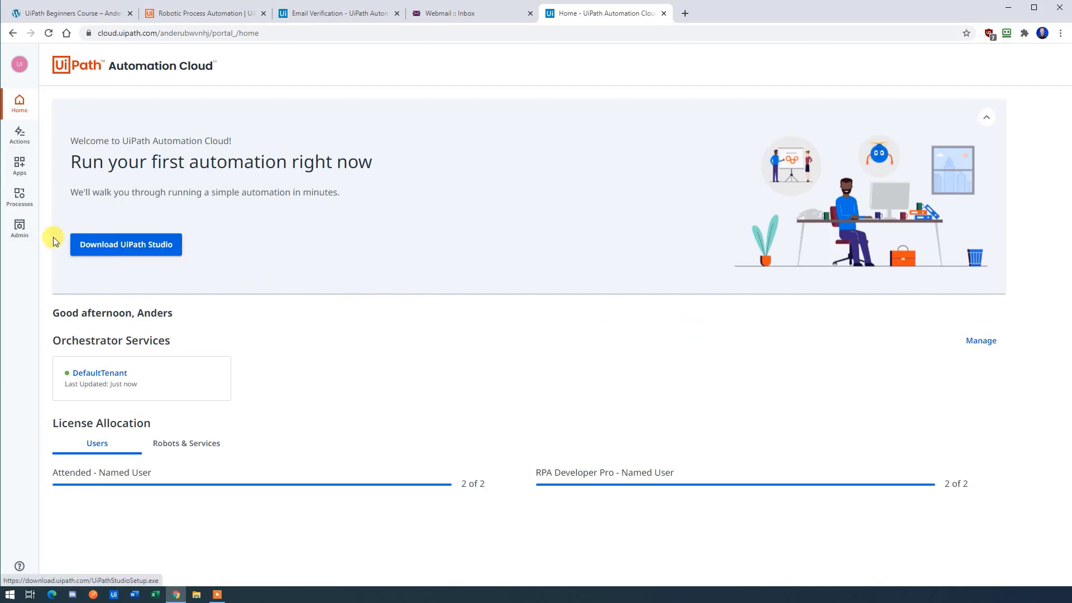
- Download UiPathStudioSetup.exe from the Automation Cloud home page and run it
click(126, 244)
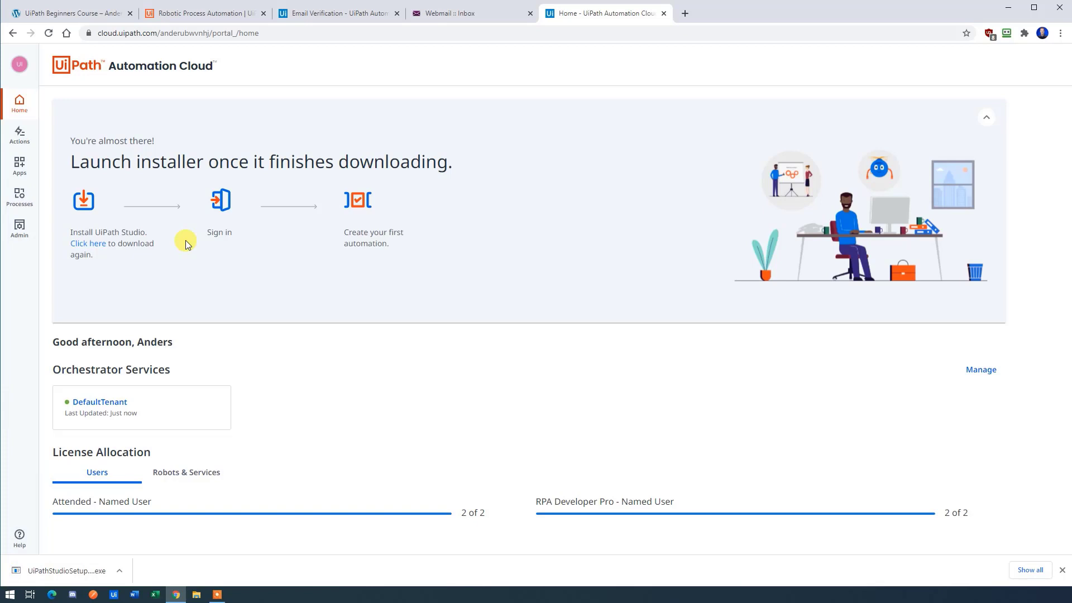
click(65, 570)
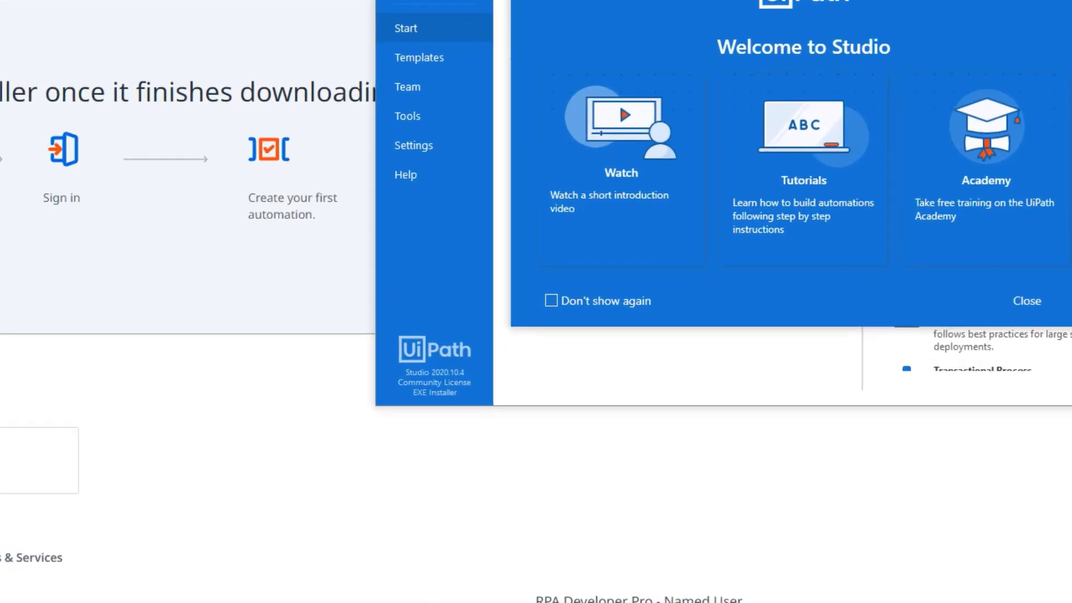
- Tick 'Don't show again' and close the Welcome to Studio dialog
click(551, 301)
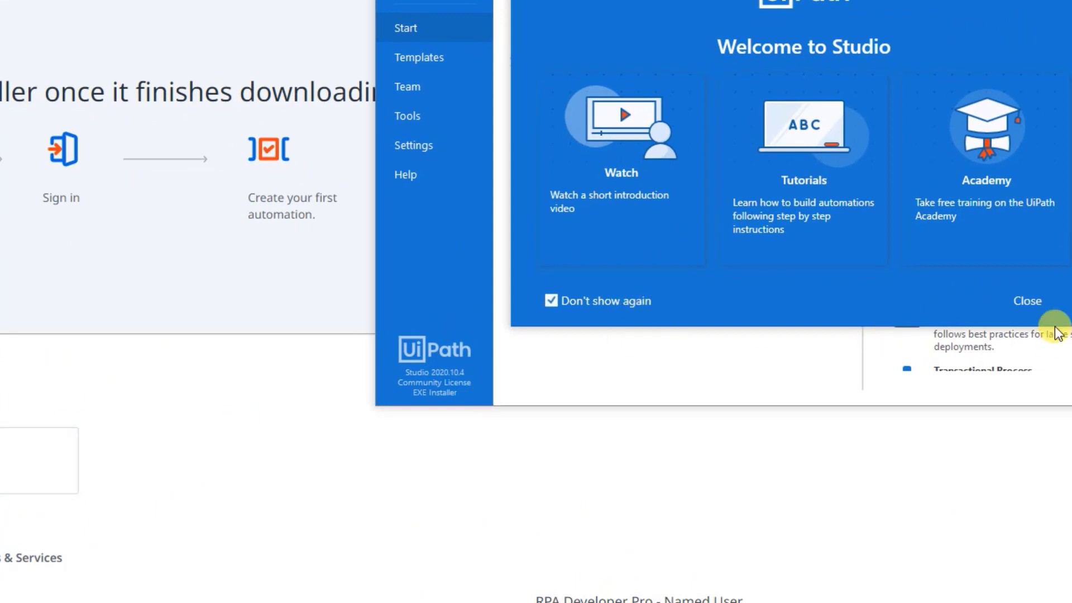
click(1026, 301)
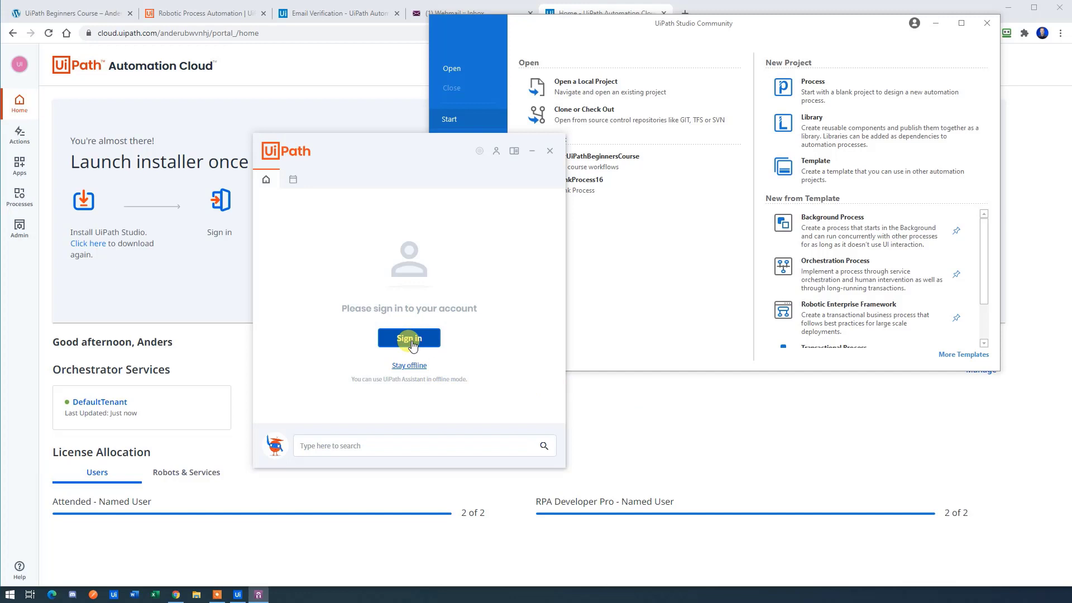
- Sign in to UiPath Assistant, letting the browser hand sign-in back via 'Open UiPath'
click(408, 337)
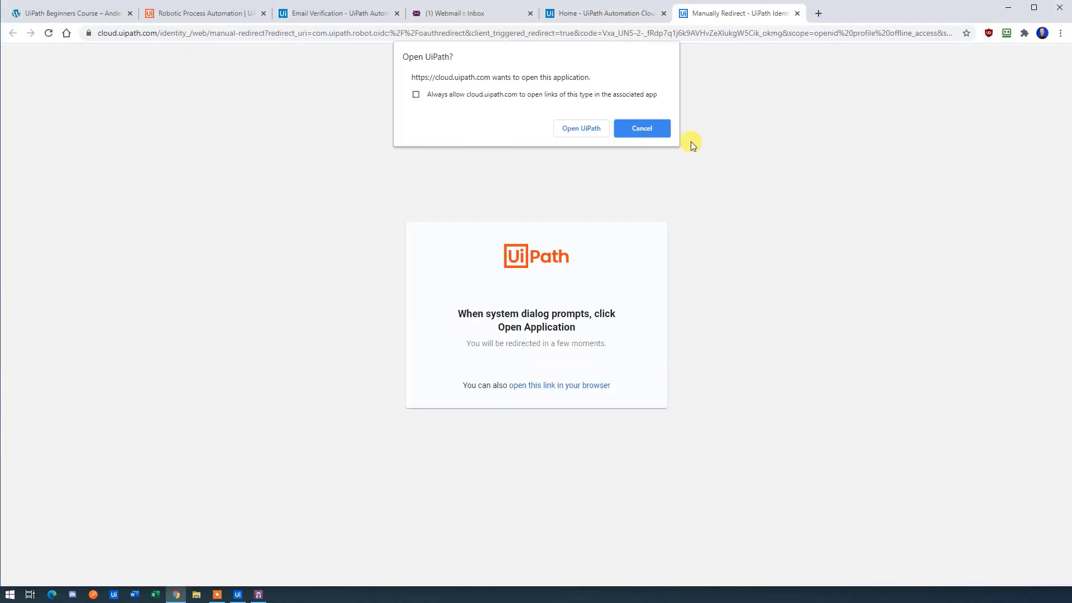
click(580, 128)
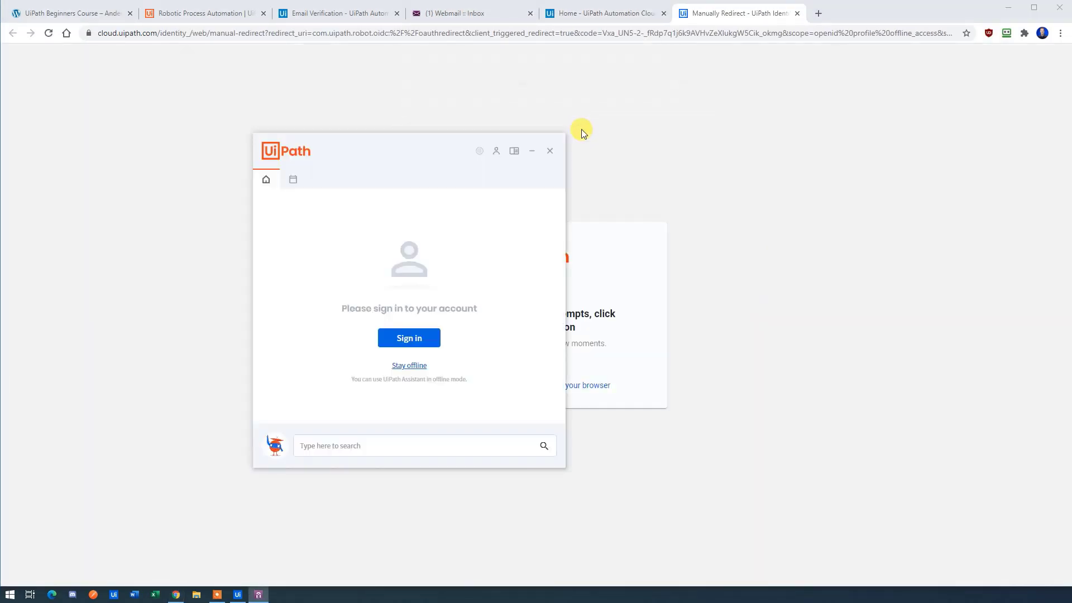
click(408, 338)
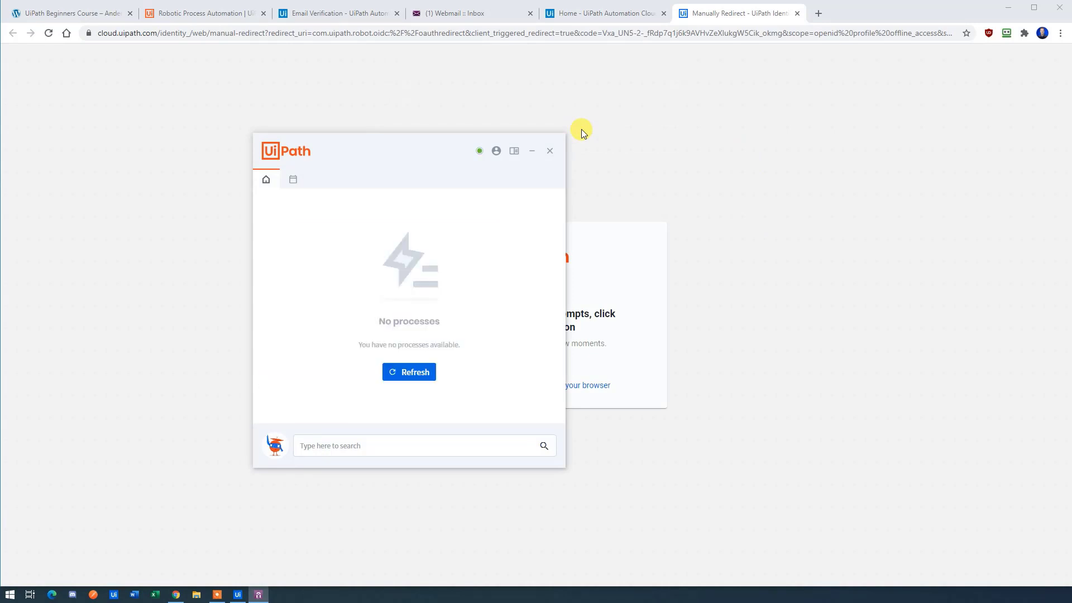
mouse_move(376, 79)
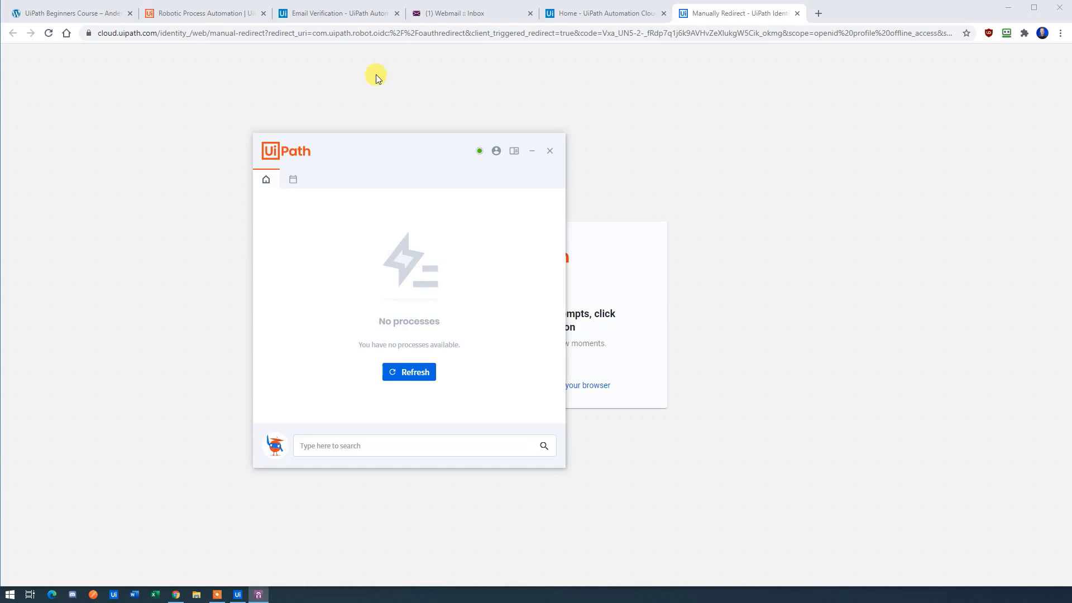